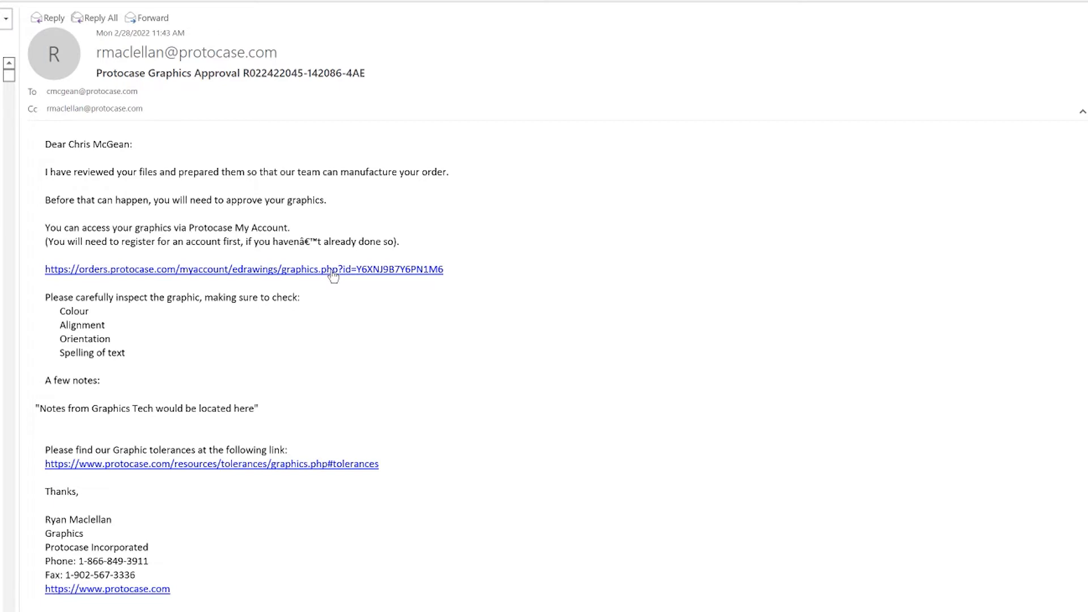
Follow the orders.protocase.com approval link in the email to reach the My Account login.
left_click(243, 270)
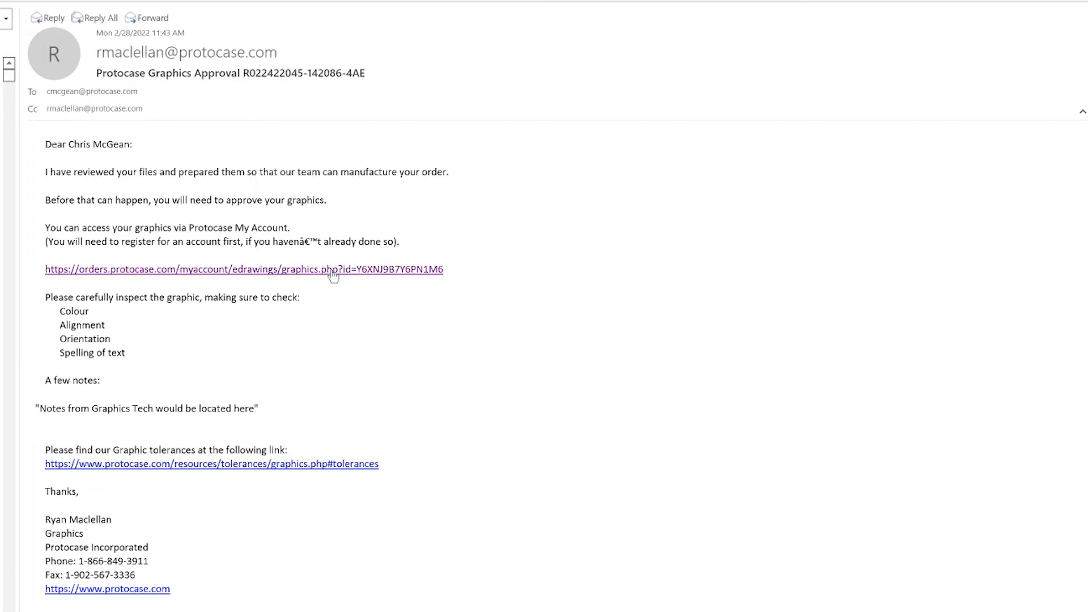
left_click(243, 269)
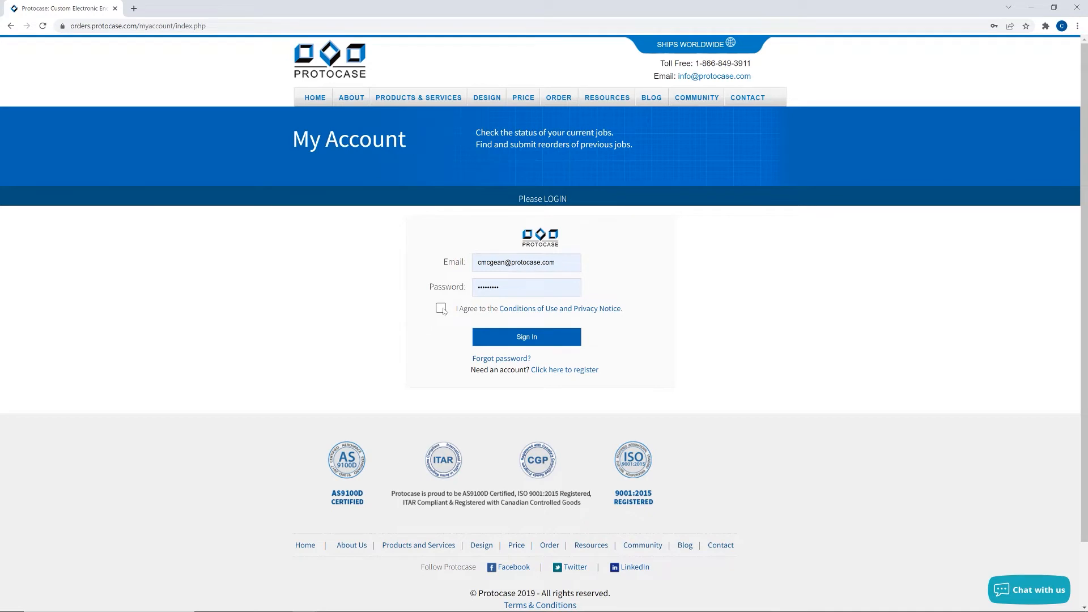
Accept the Conditions of Use and sign in to reach the My Account dashboard.
left_click(441, 308)
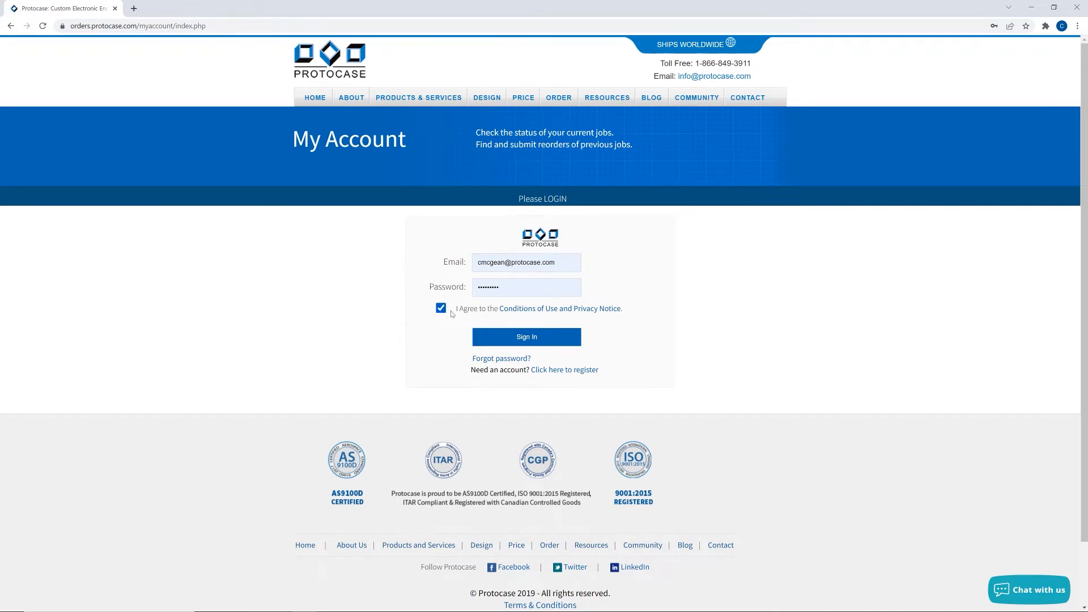
left_click(526, 336)
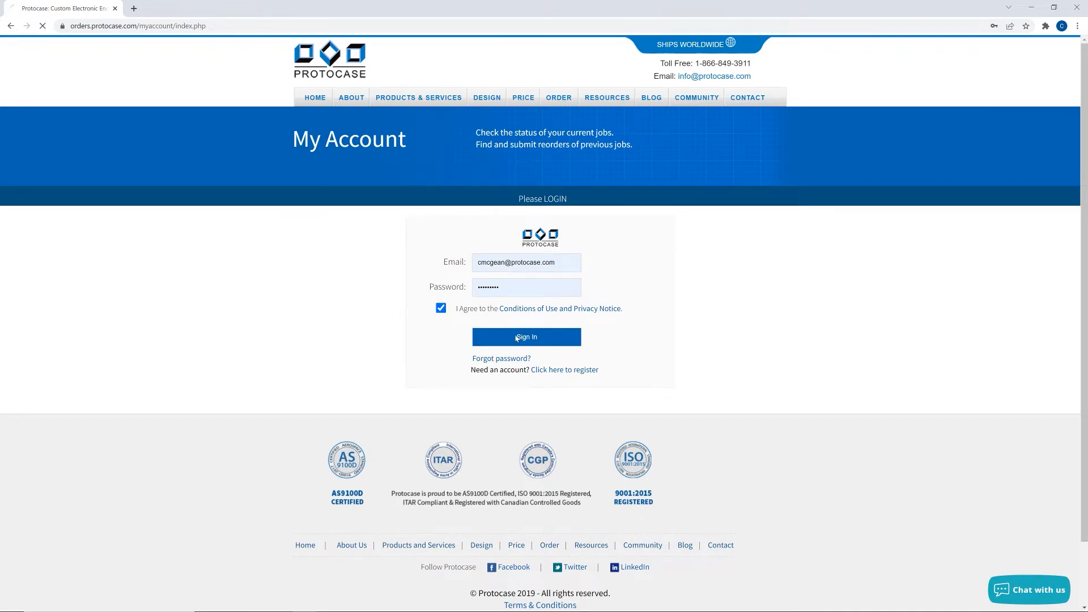
left_click(526, 337)
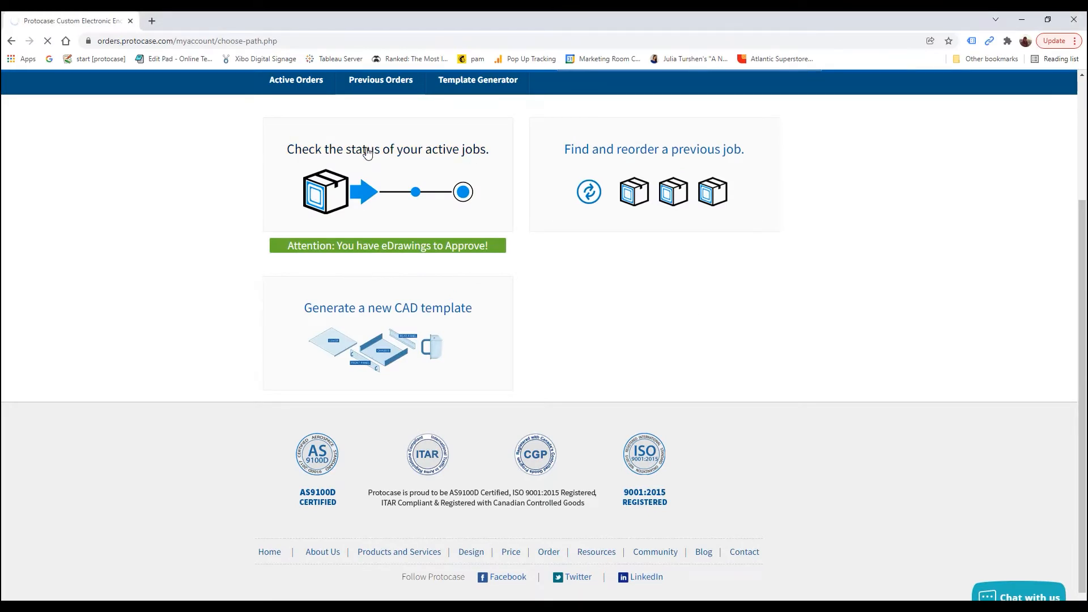
Filter active jobs by technical contact and start graphics approval for the Logo Panel order.
left_click(296, 80)
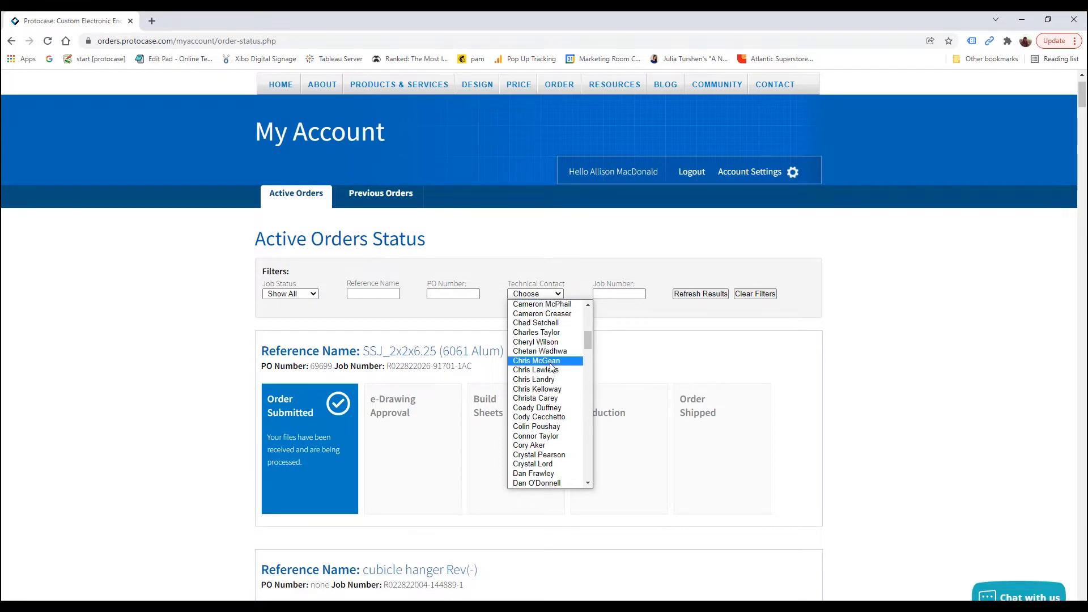
left_click(537, 360)
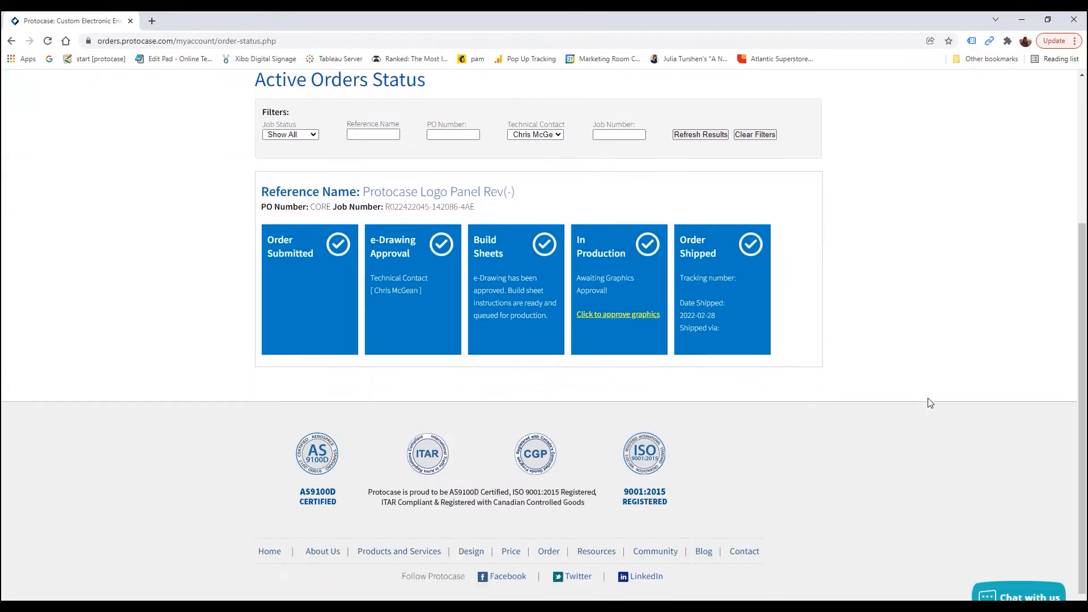
left_click(617, 313)
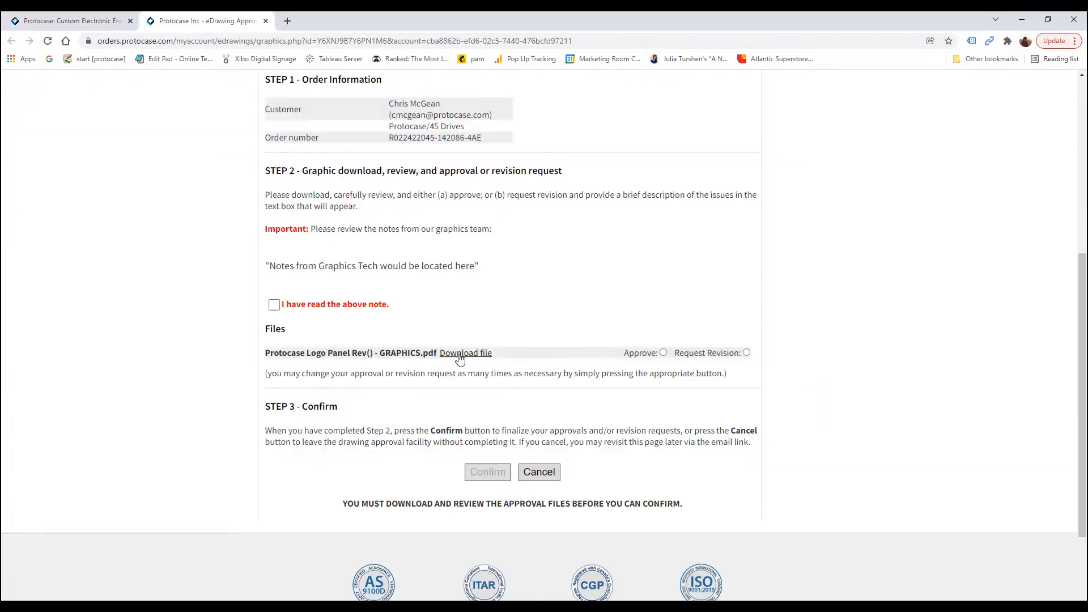
Download the Logo Panel graphics PDF and review it in Acrobat Reader.
left_click(465, 353)
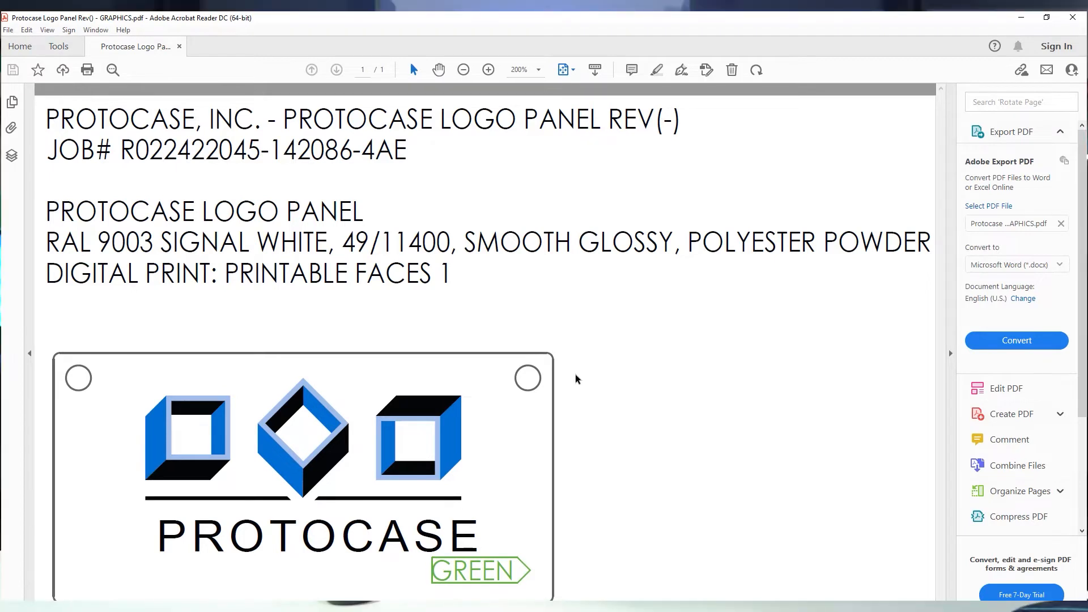
mouse_move(980, 66)
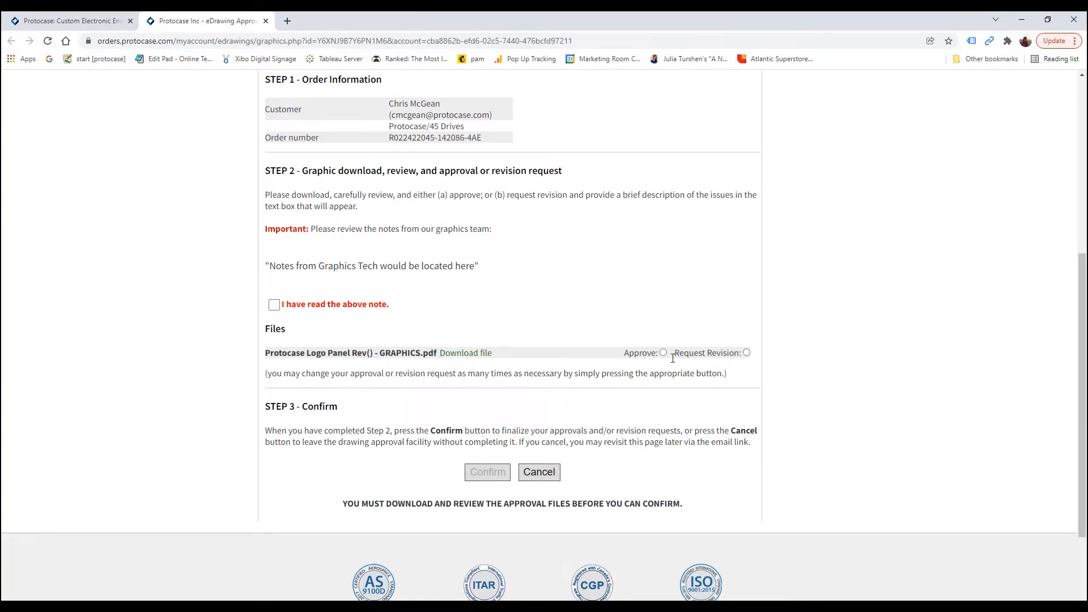
Choose Approve, acknowledge the graphics team note, and confirm the approval.
left_click(746, 352)
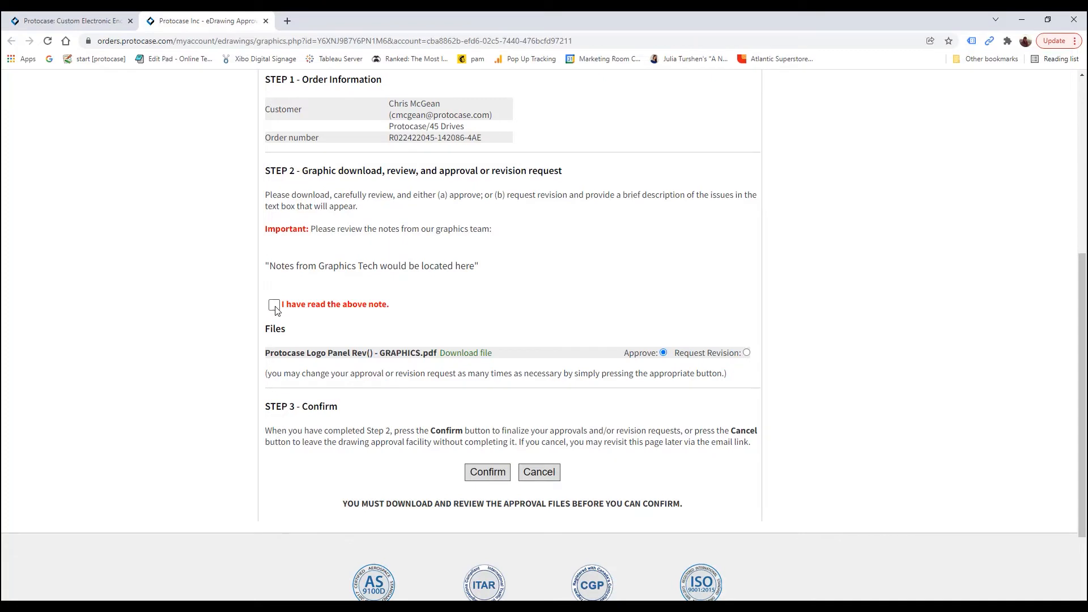
left_click(273, 305)
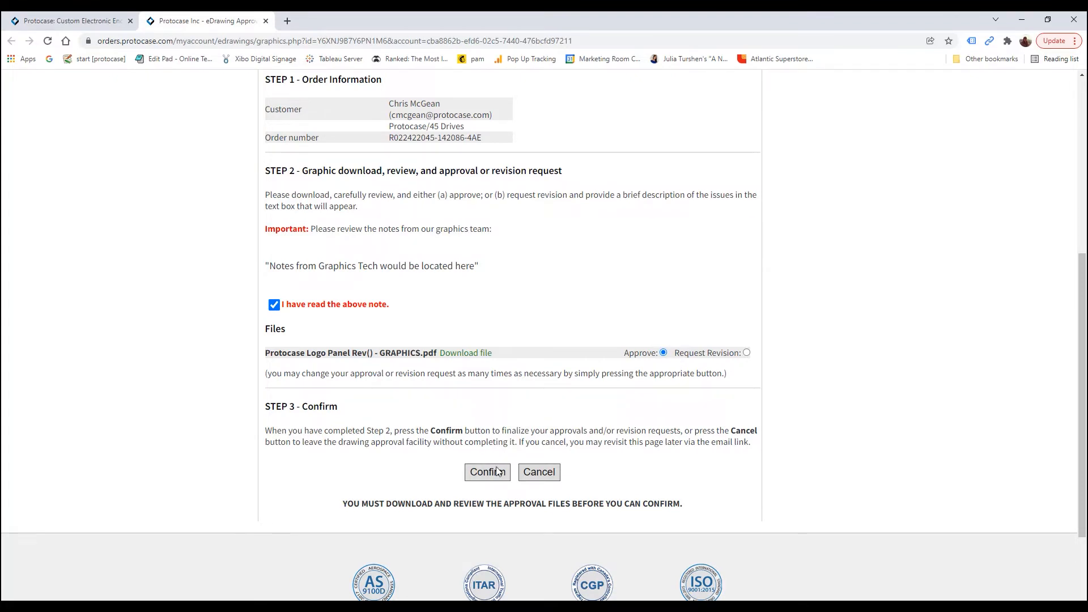
left_click(486, 472)
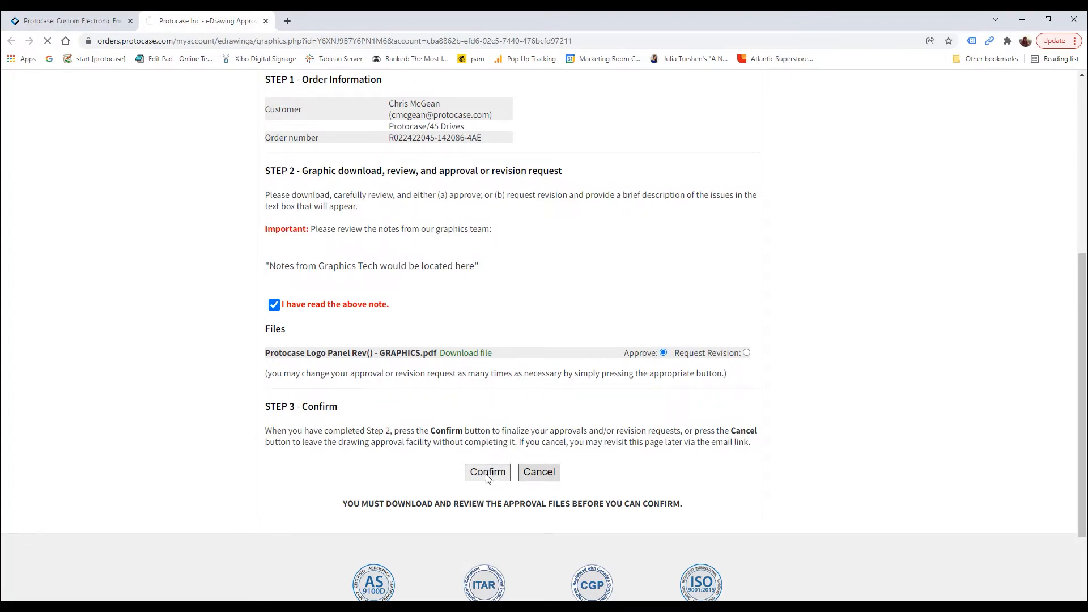
left_click(486, 472)
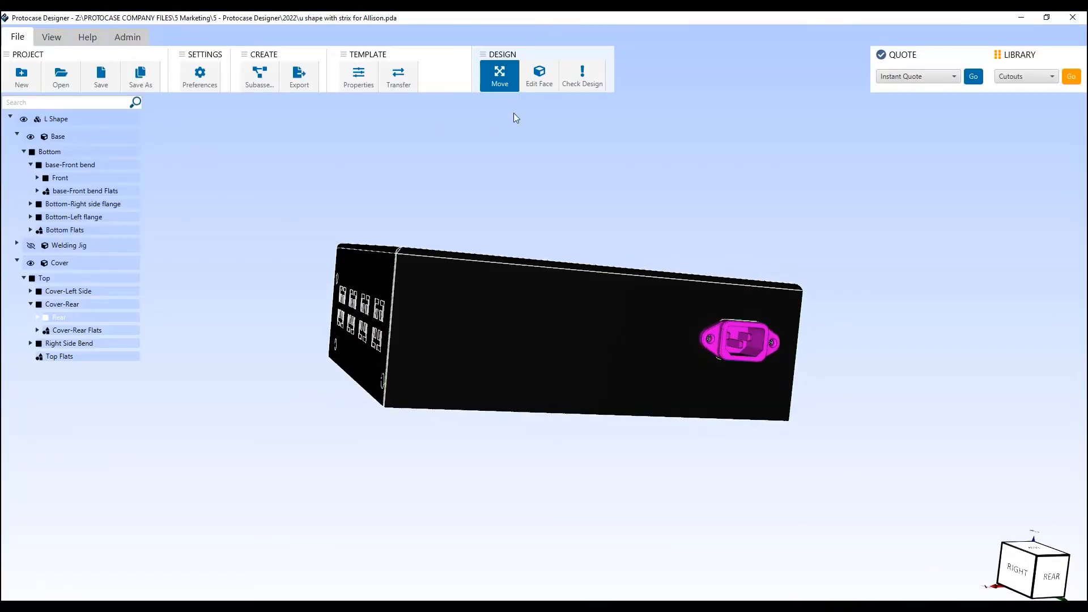
View the rear cover face, then orbit the 3D model to show the logo beside the power inlet.
left_click(538, 76)
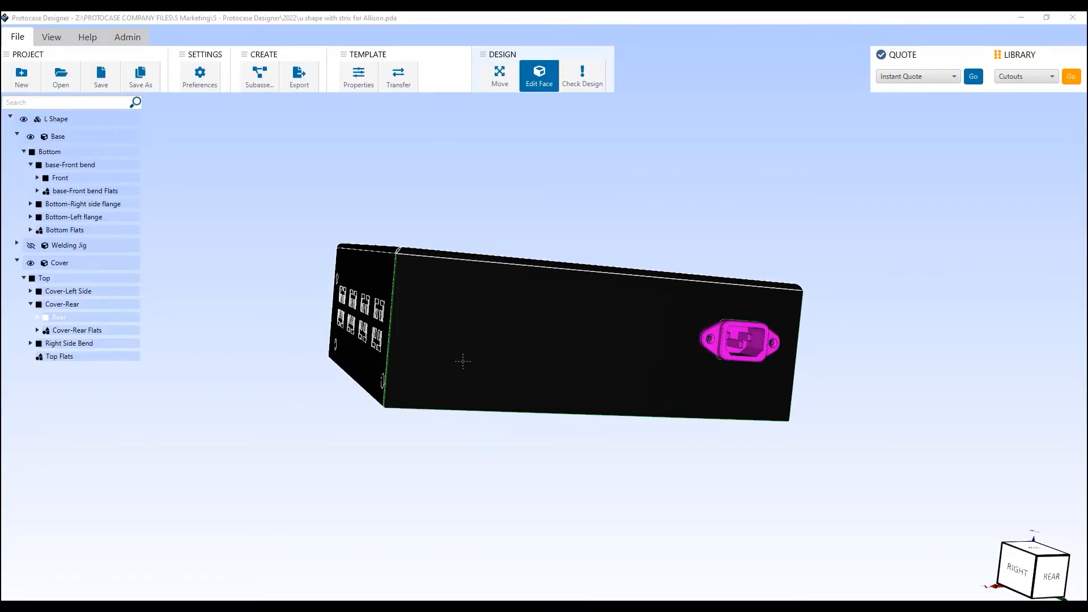
left_click(538, 76)
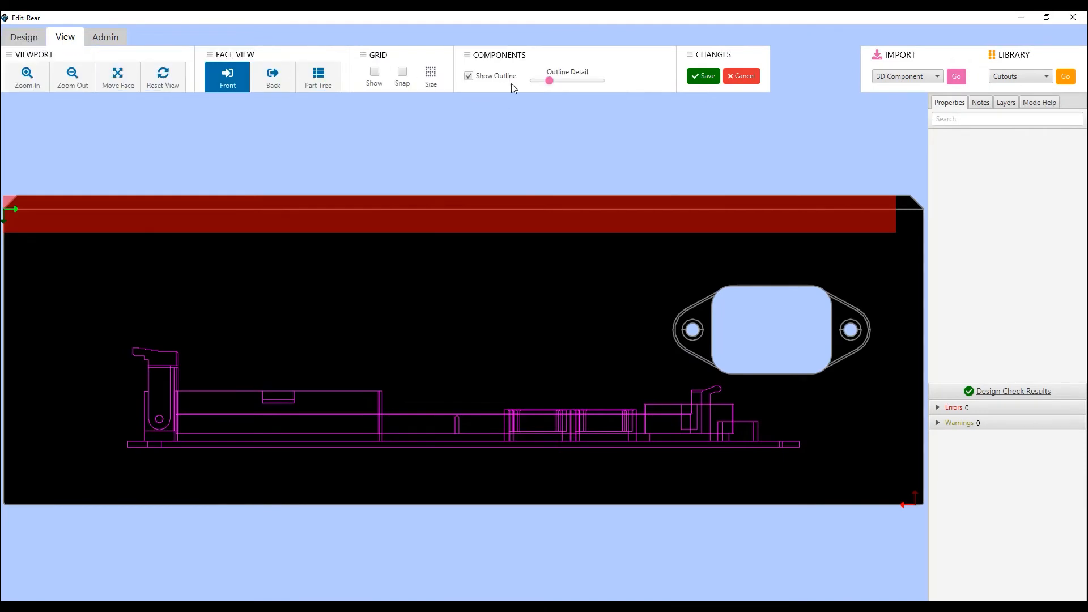
left_click(23, 37)
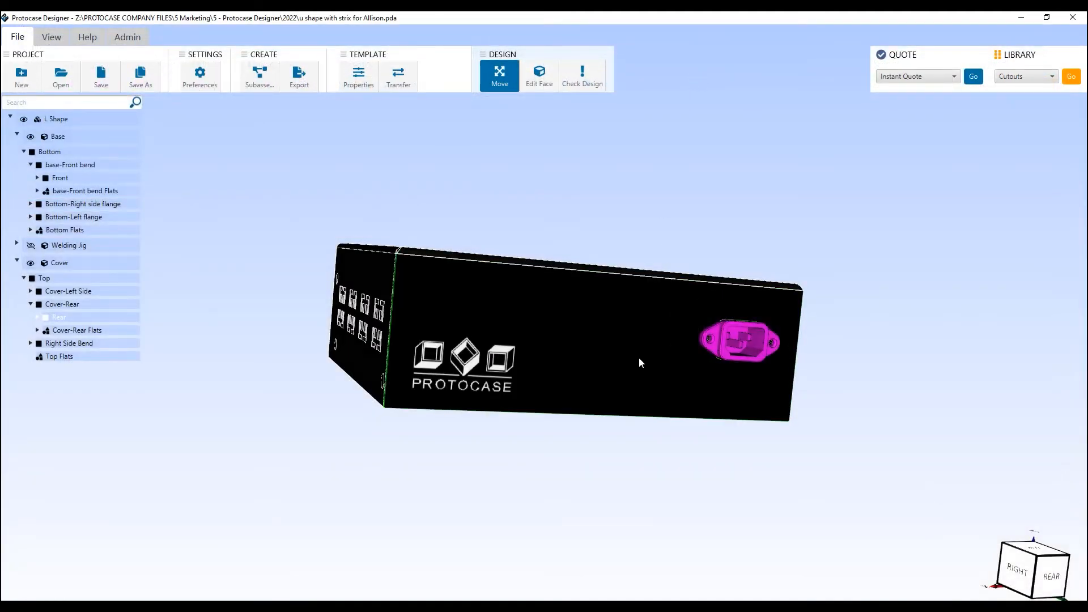
left_click_drag(638, 362, 600, 357)
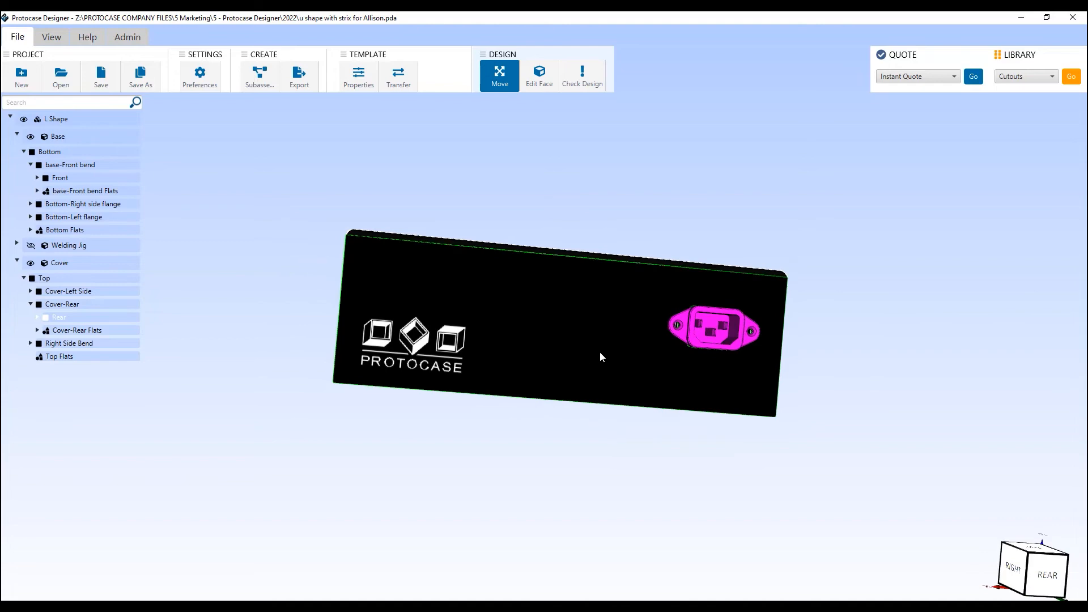